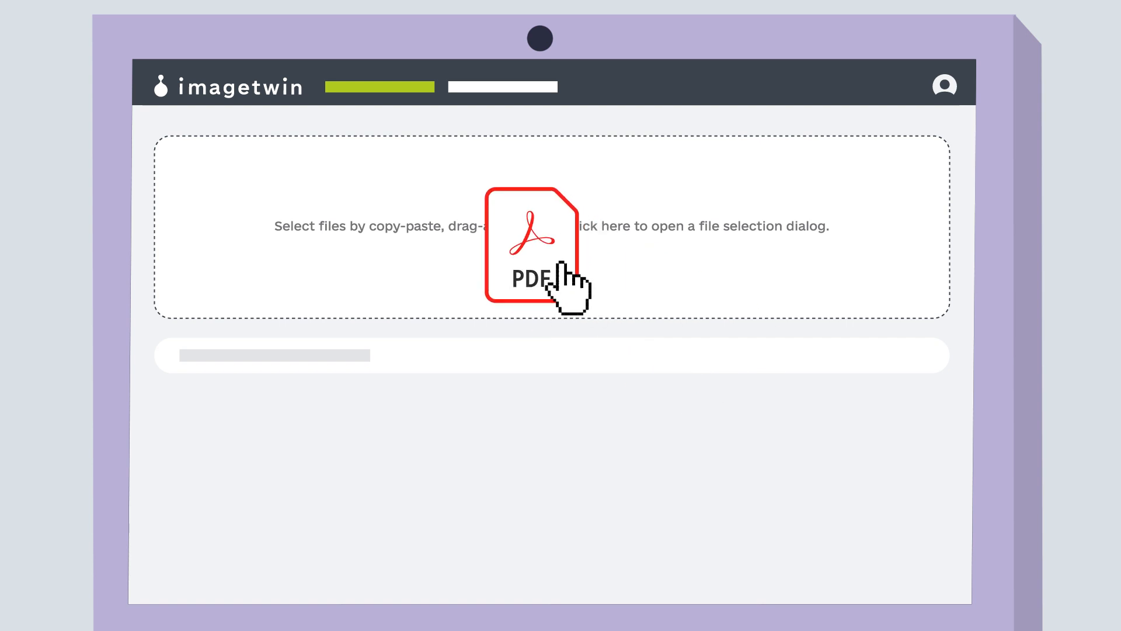
Drop the PDF paper into the dashed upload box to start scanning its pages
left_click(537, 246)
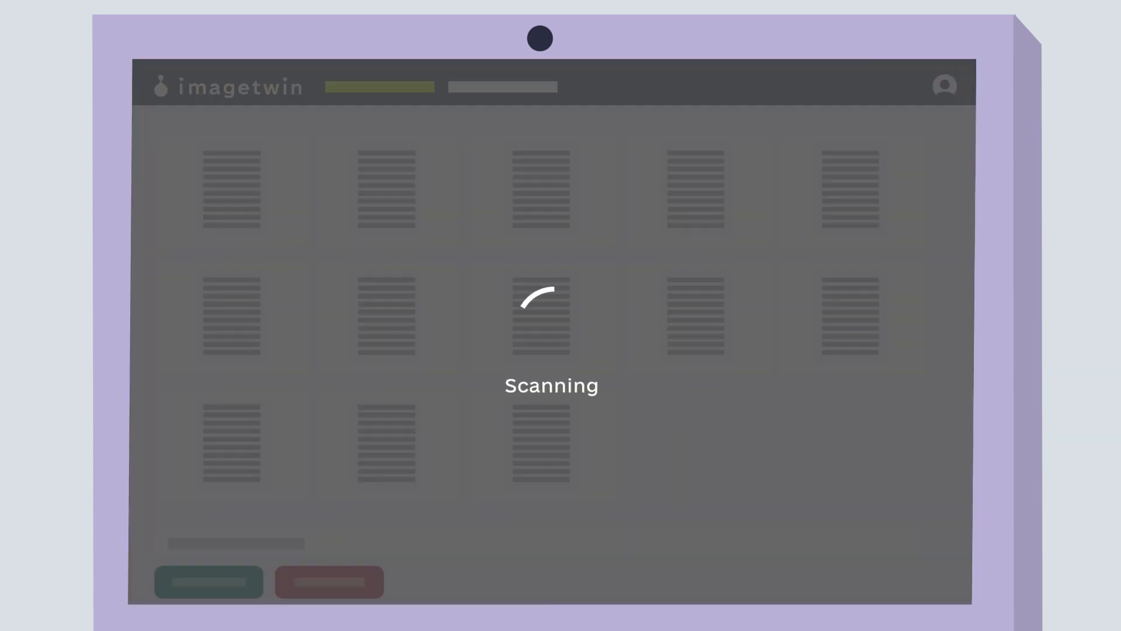